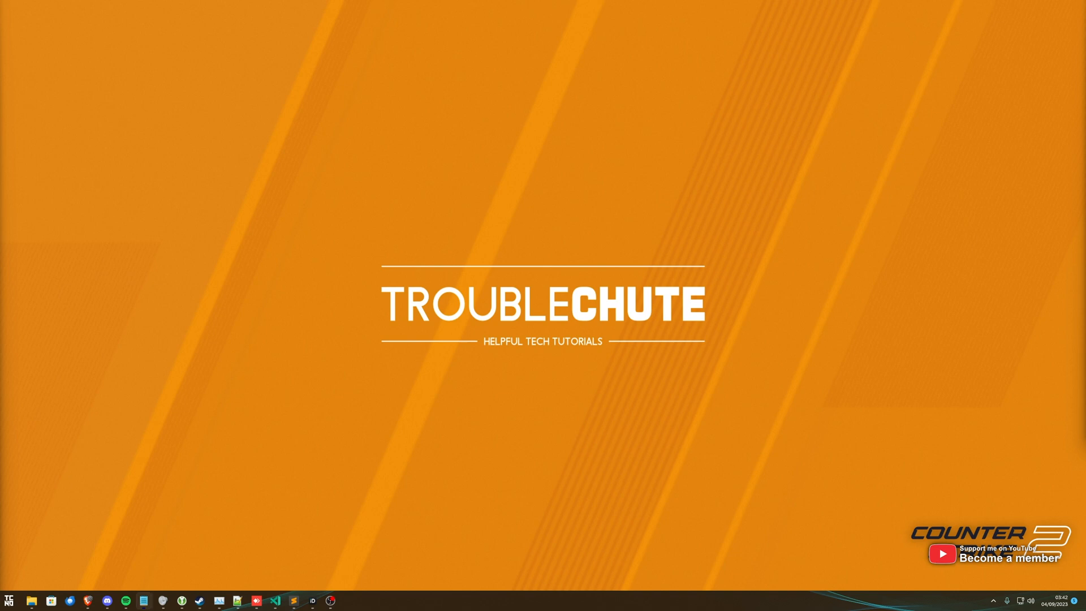
mouse_move(18, 93)
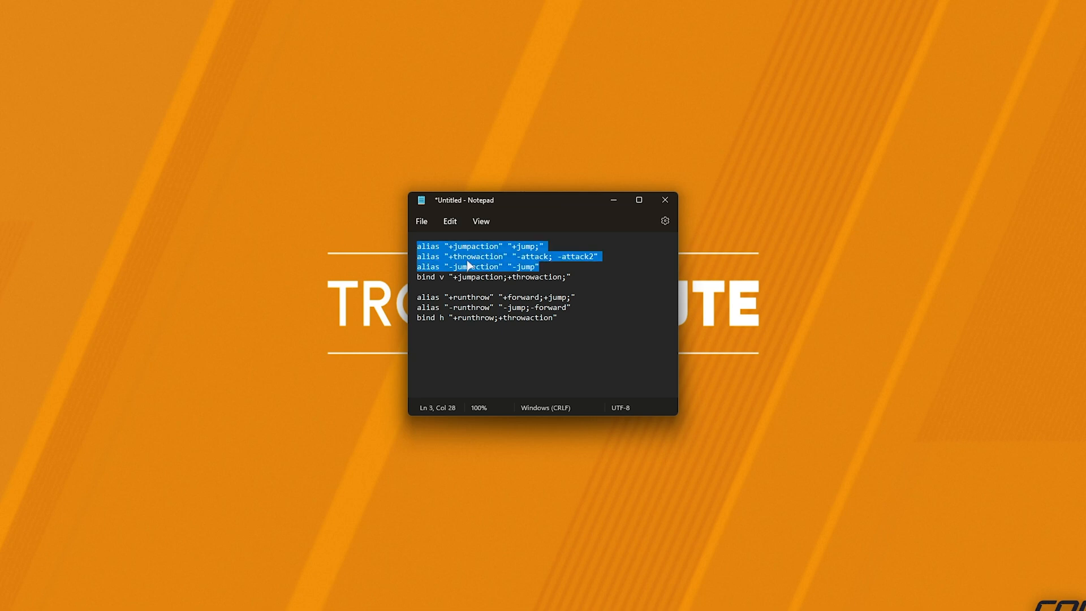
- Walk through the jumpaction and runthrow alias lines, then select the entire script
double_click(534, 256)
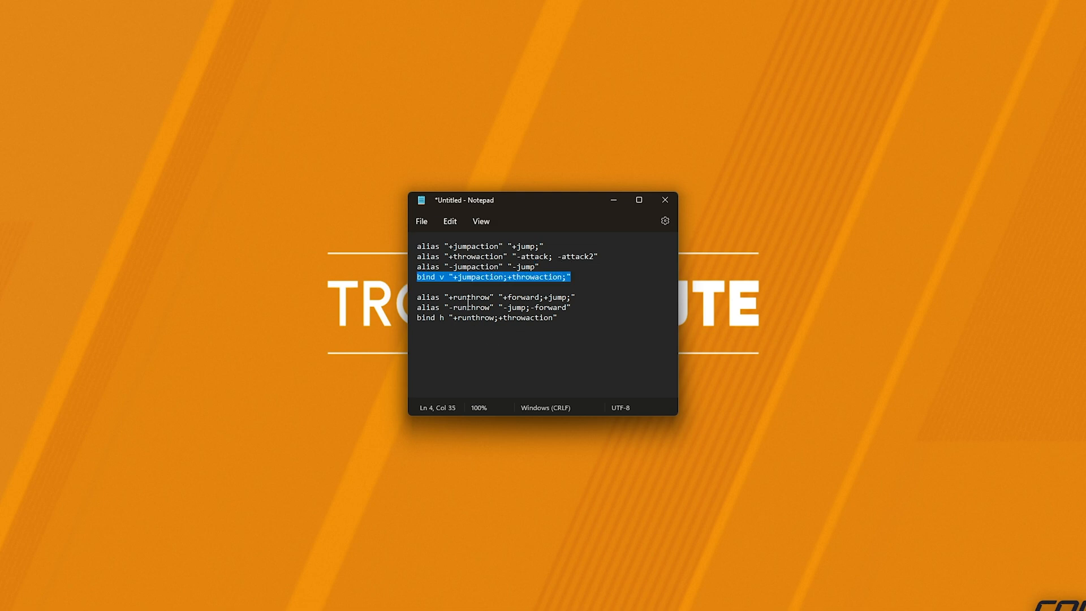
double_click(472, 297)
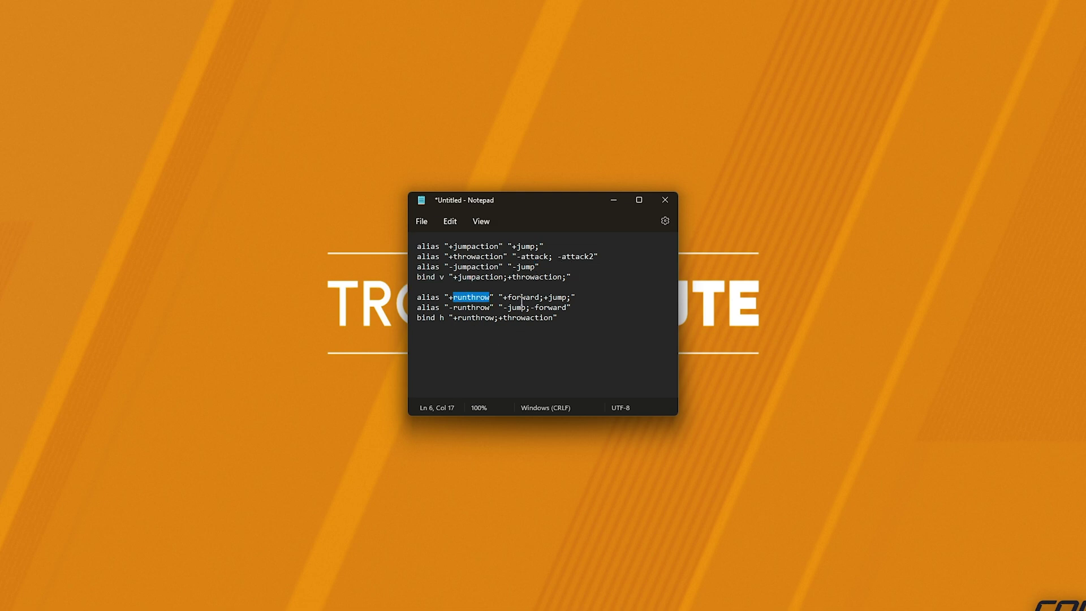
double_click(537, 306)
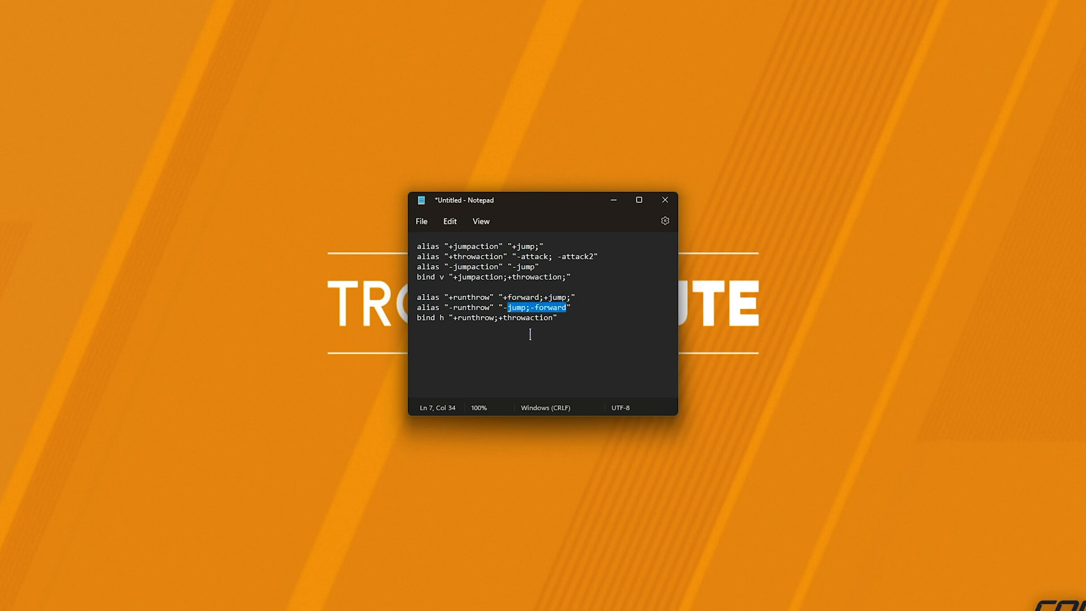
click(580, 339)
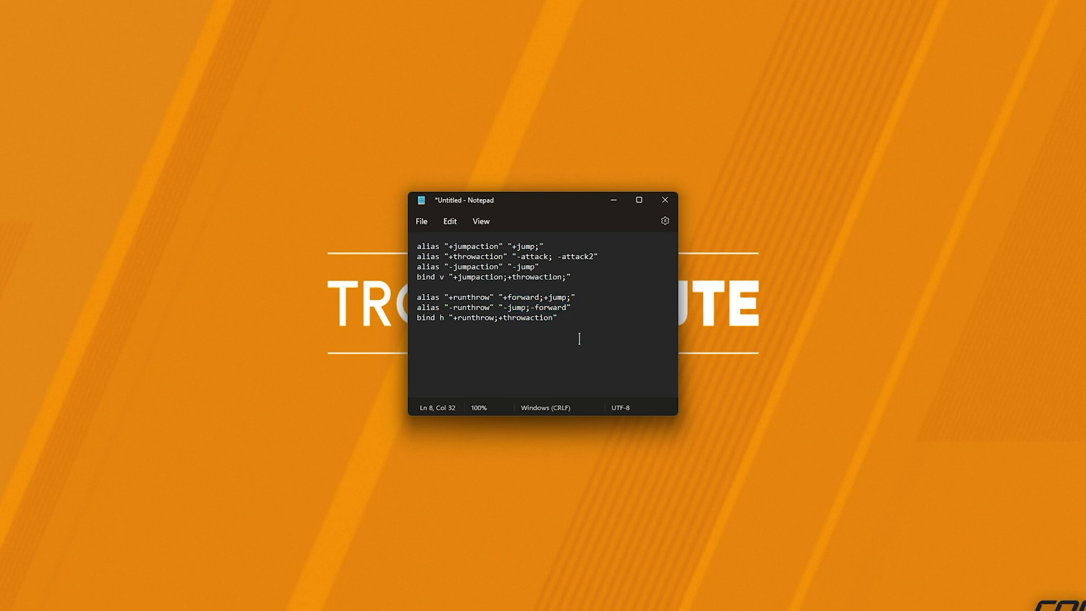
key(ctrl+a)
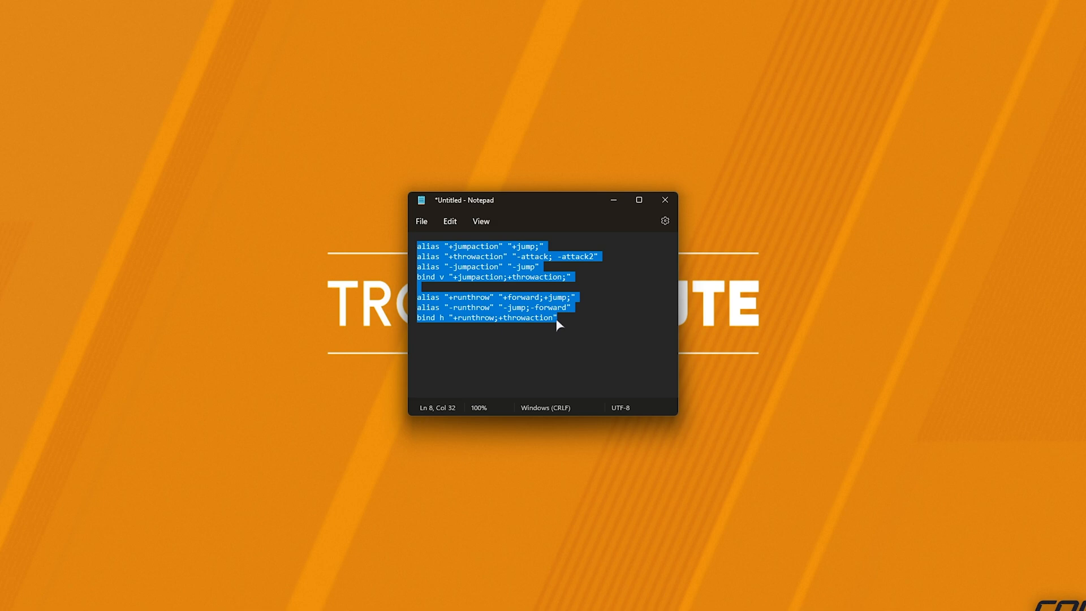
mouse_move(582, 327)
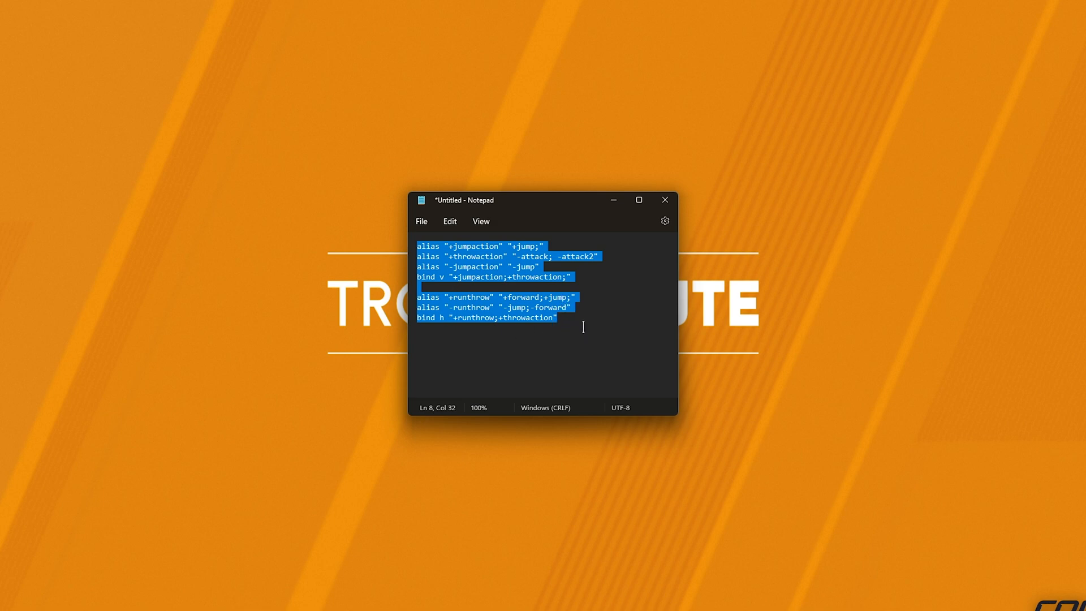
- Browse the local files of Counter-Strike from its Steam Library entry
right_click(582, 327)
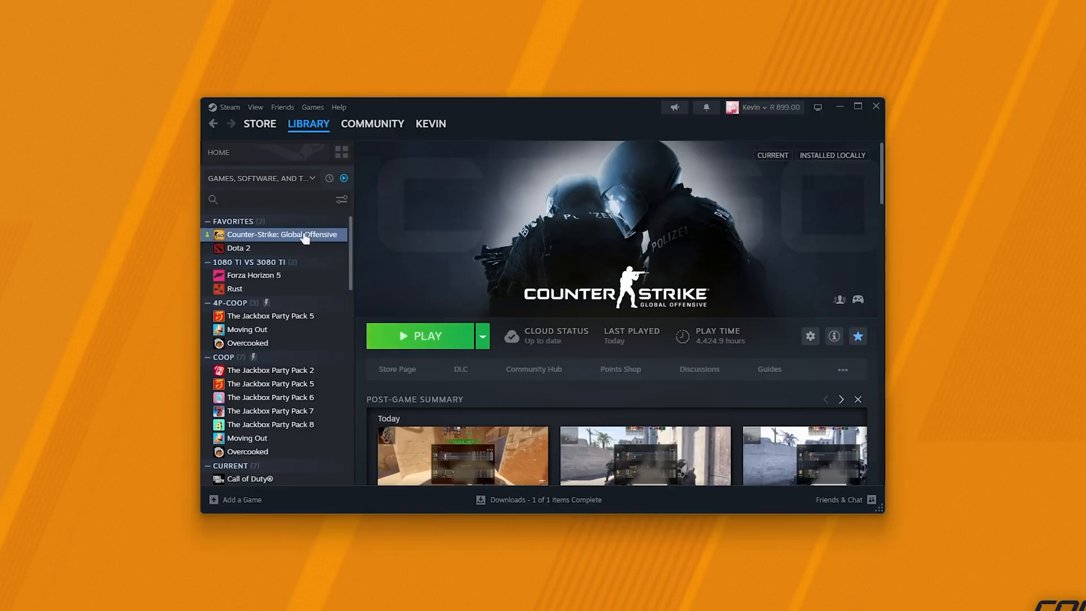
right_click(282, 234)
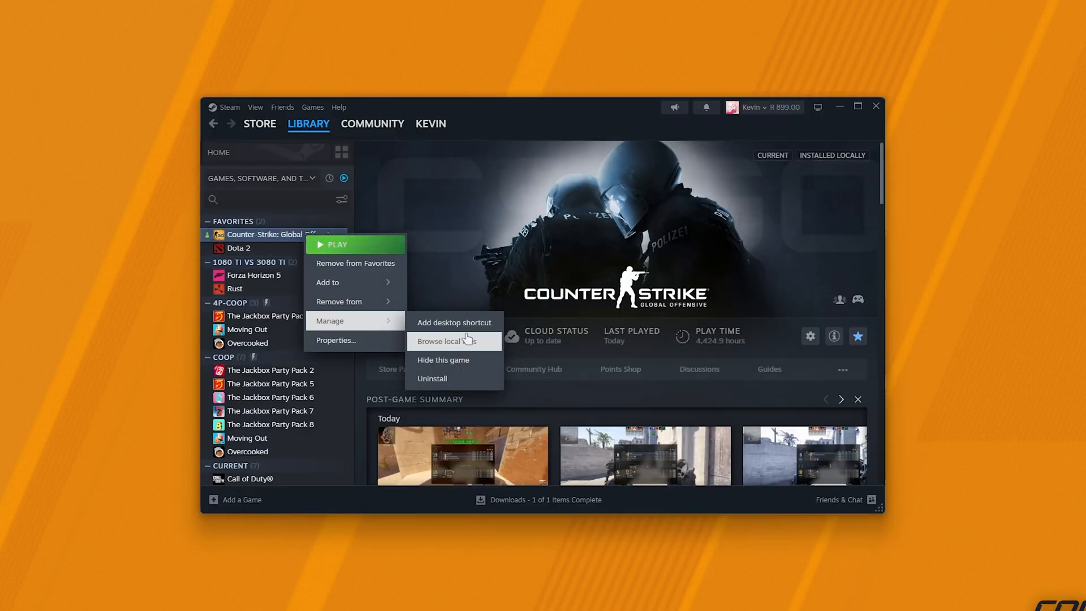
click(439, 341)
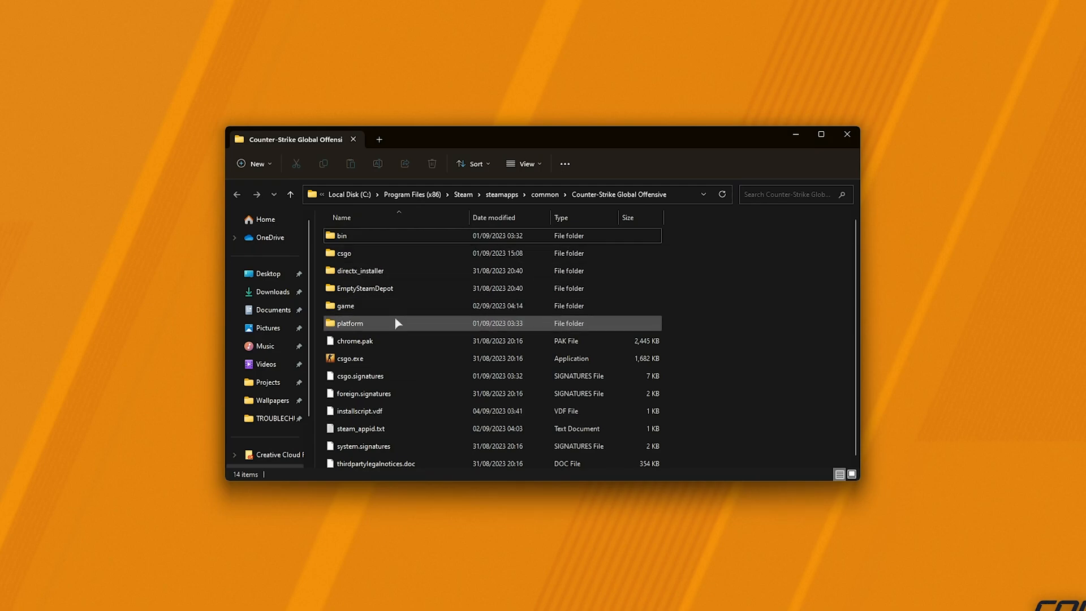
- Navigate into the csgo folder and then its cfg subfolder
click(345, 305)
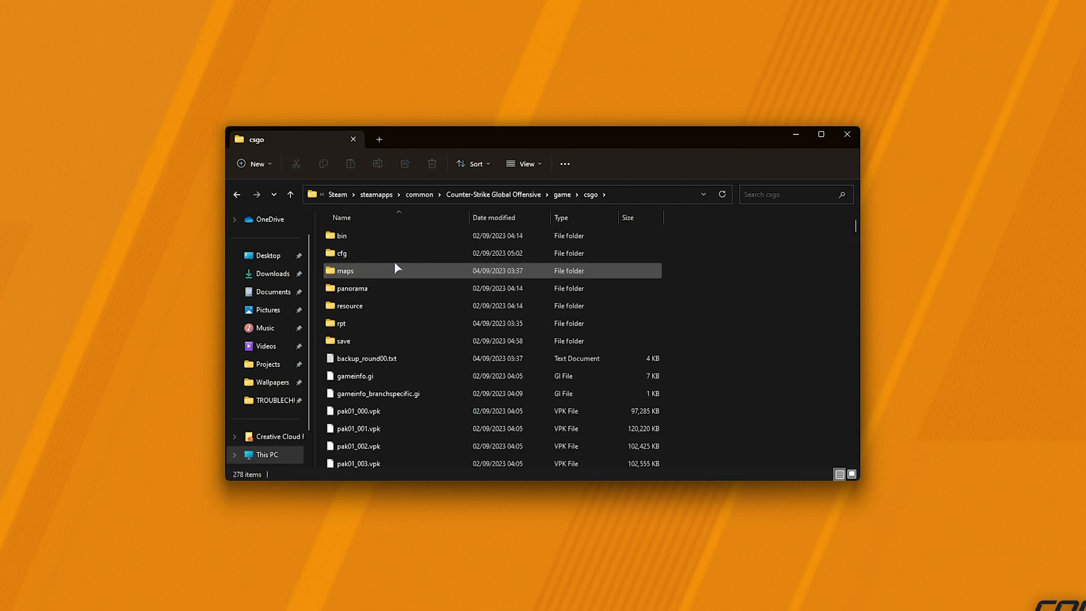
double_click(343, 253)
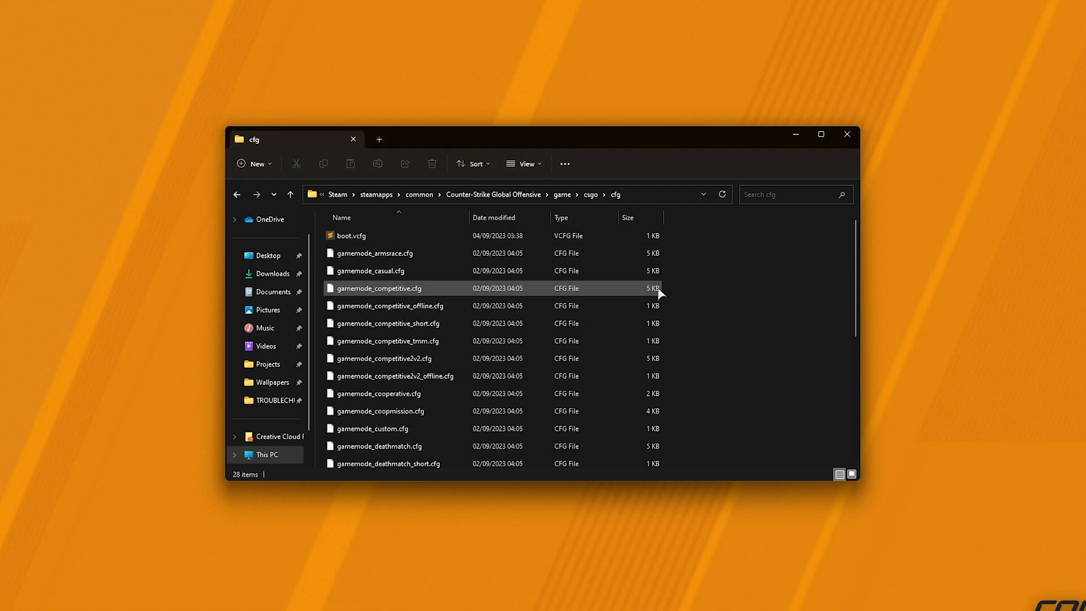
mouse_move(692, 279)
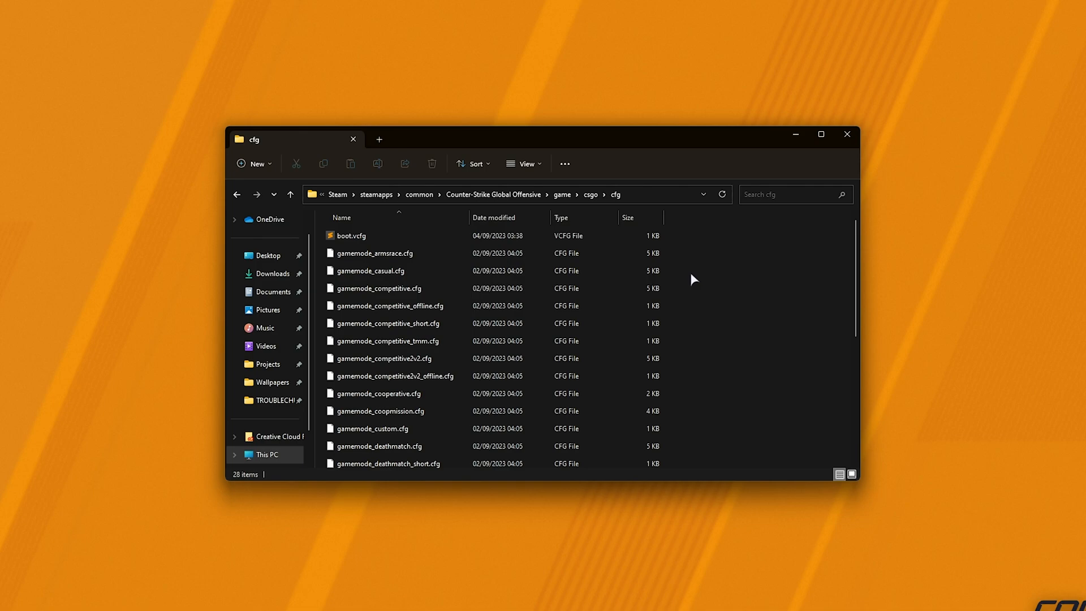
- Create a new text document, rename it autoexec.cfg, and accept the extension change
right_click(693, 279)
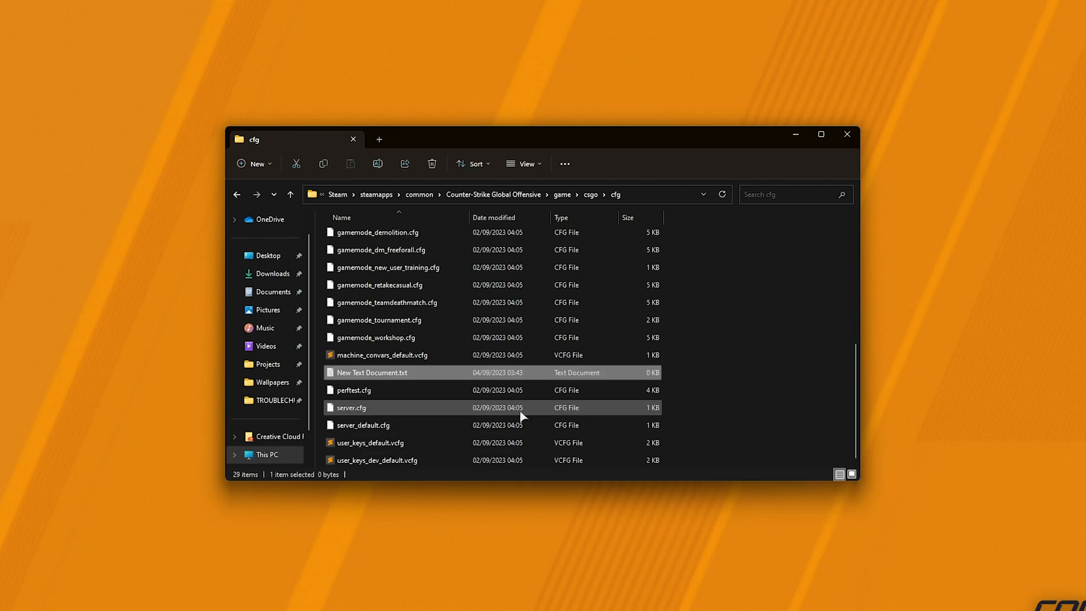
click(370, 372)
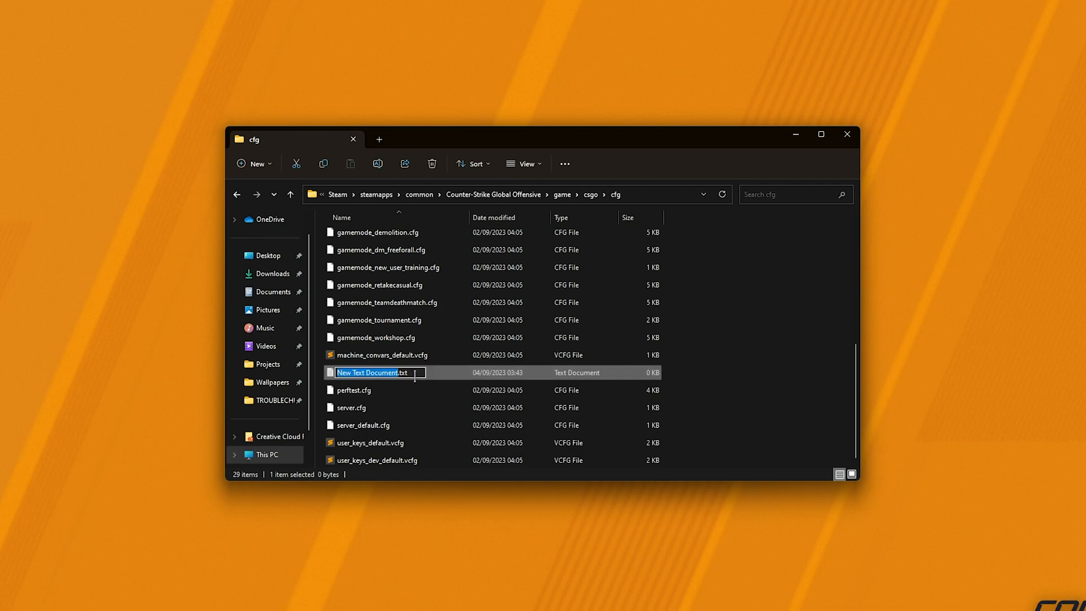
text(autoexec.cfg)
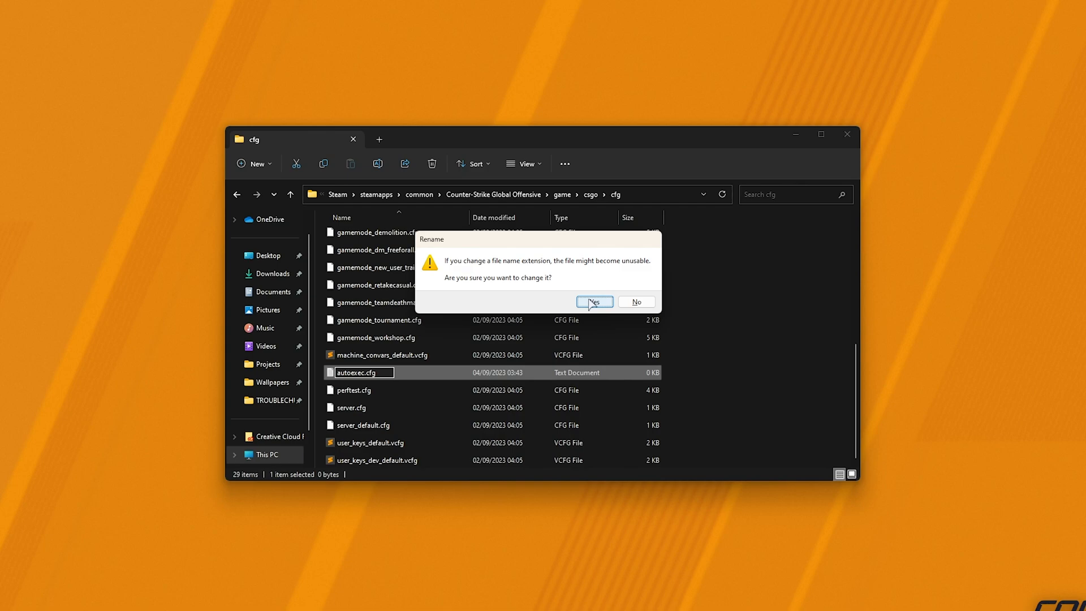
click(593, 301)
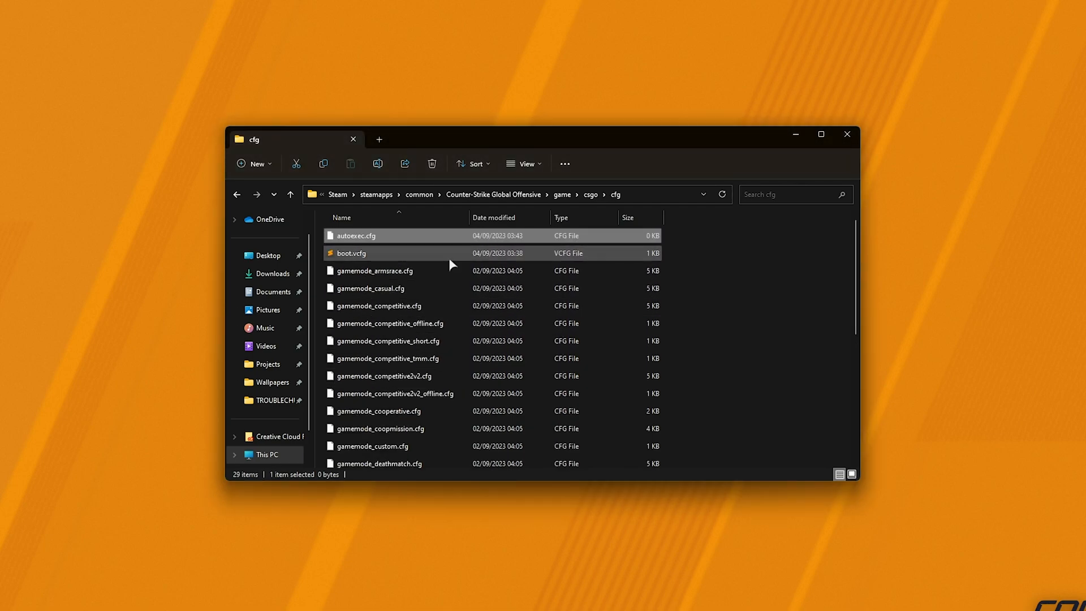
- Confirm File name extensions is enabled in the View menu
click(525, 164)
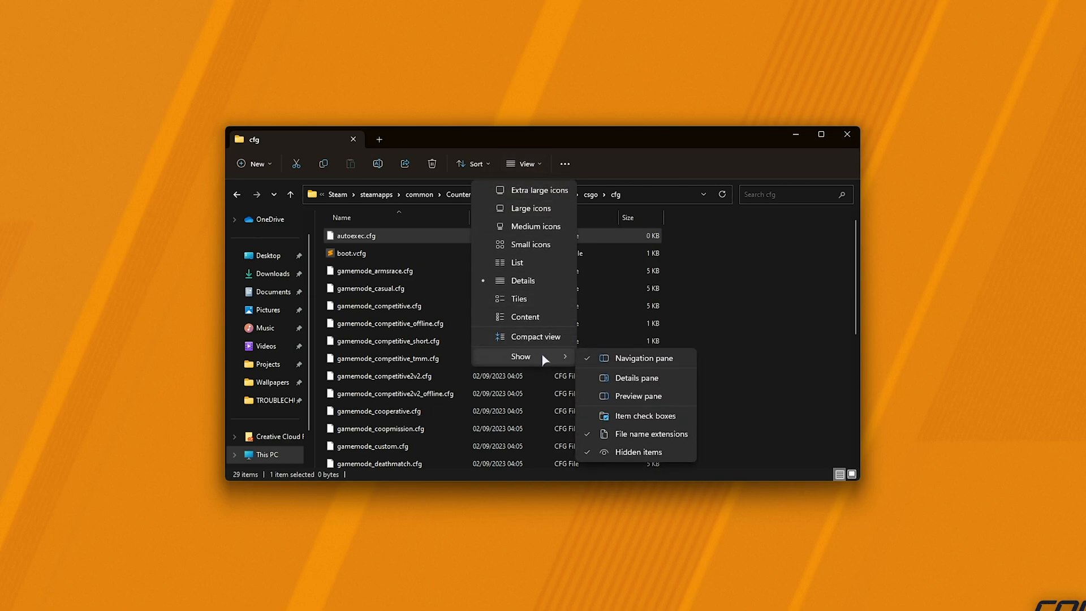
mouse_move(608, 440)
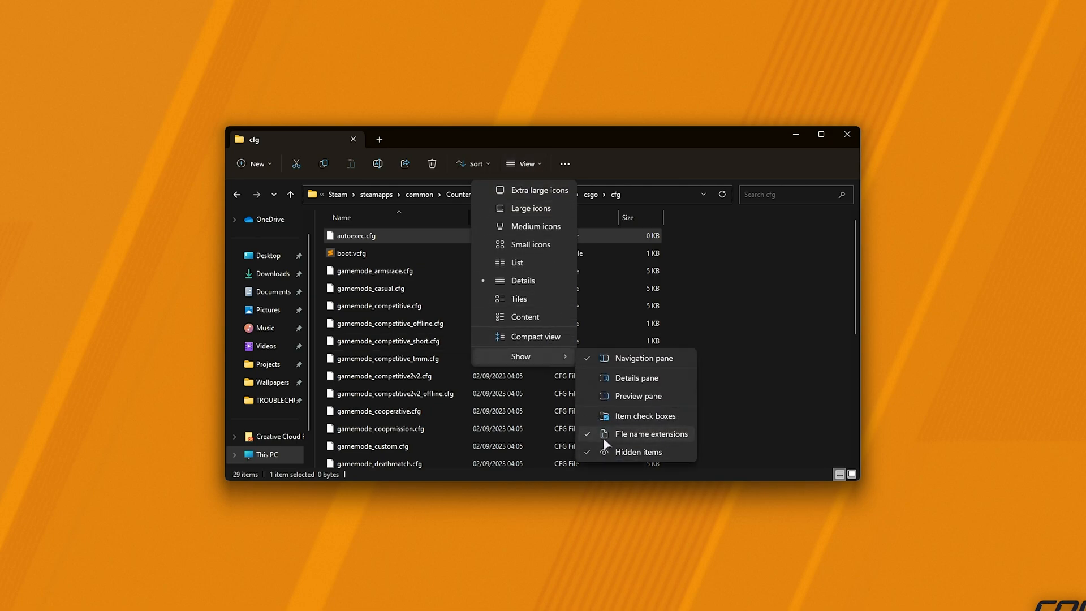
mouse_move(637, 434)
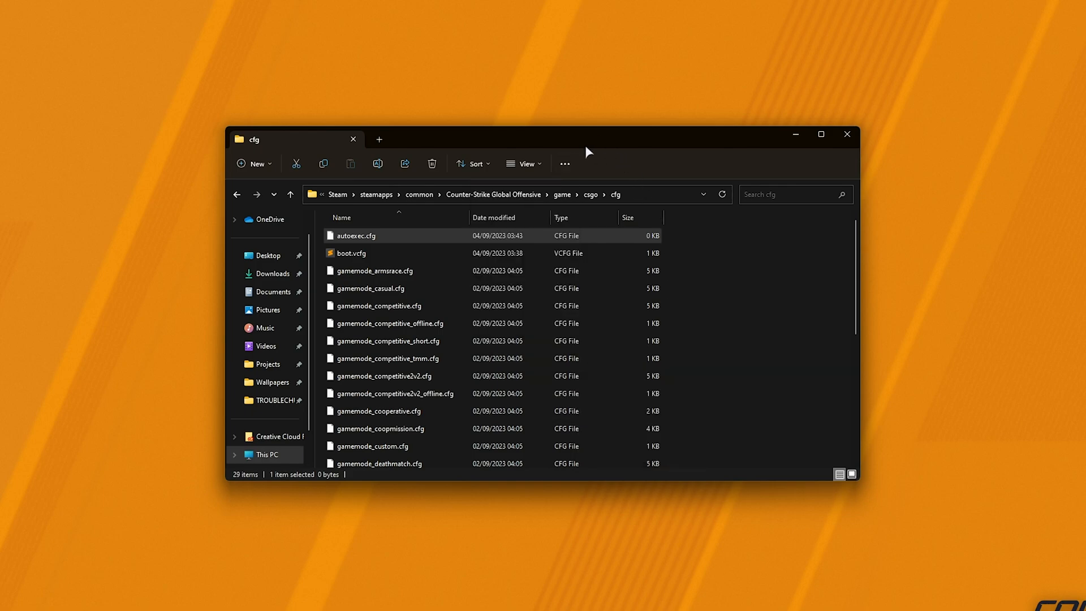
mouse_move(834, 181)
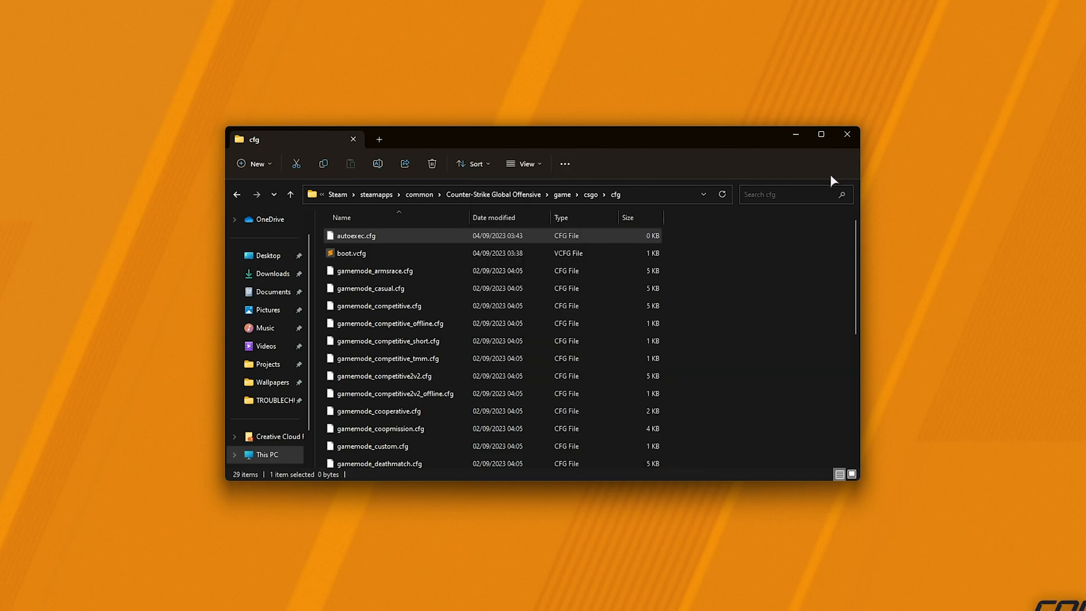
mouse_move(821, 172)
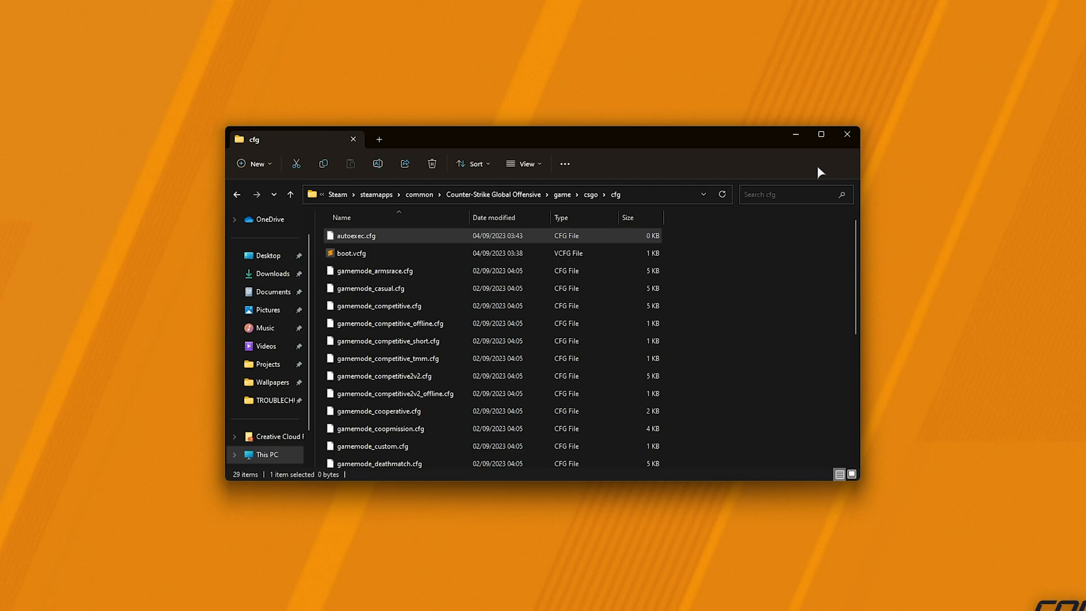
mouse_move(435, 241)
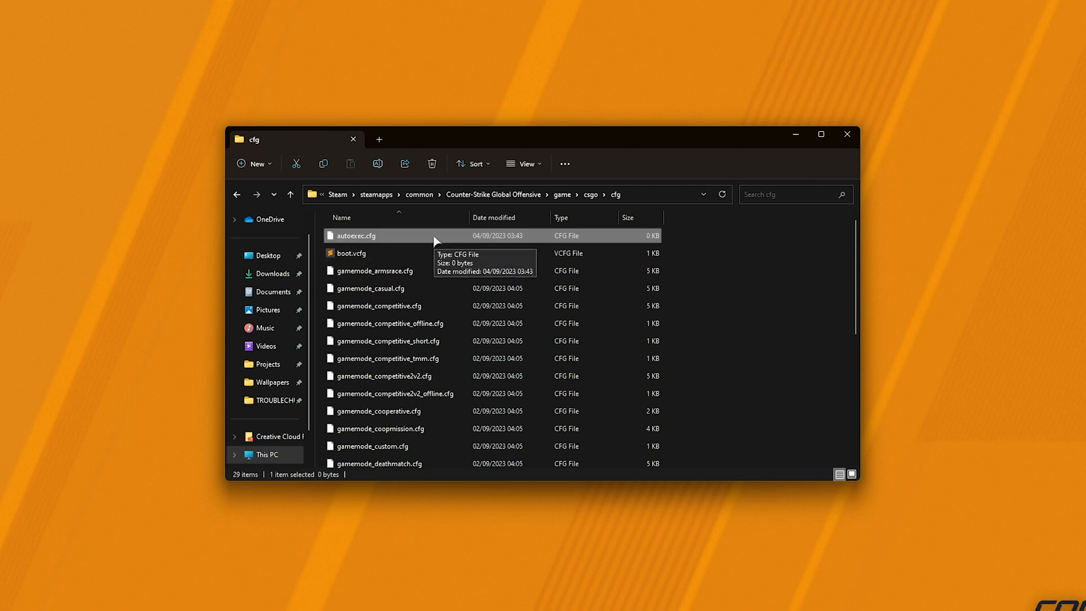
- Save the alias and bind lines into autoexec.cfg in Sublime Text, then launch Counter-Strike
double_click(356, 236)
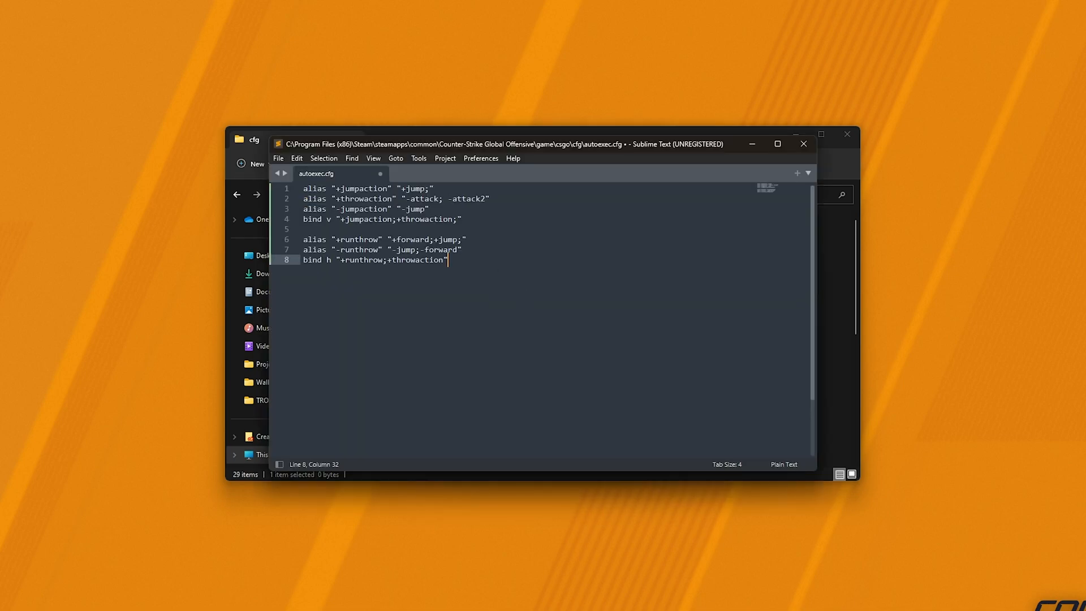
key(ctrl+s)
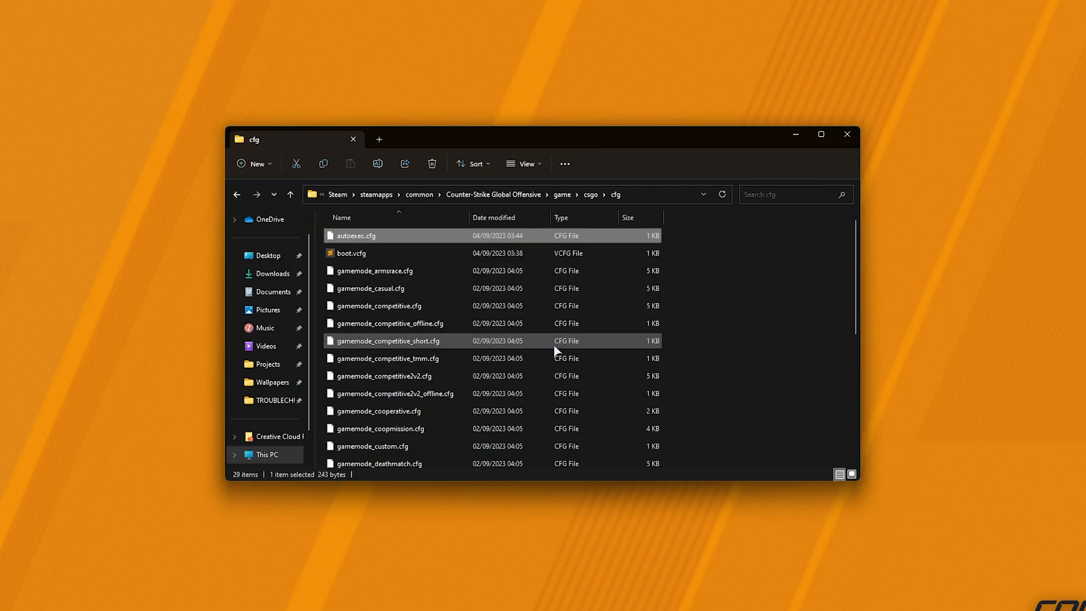
mouse_move(167, 547)
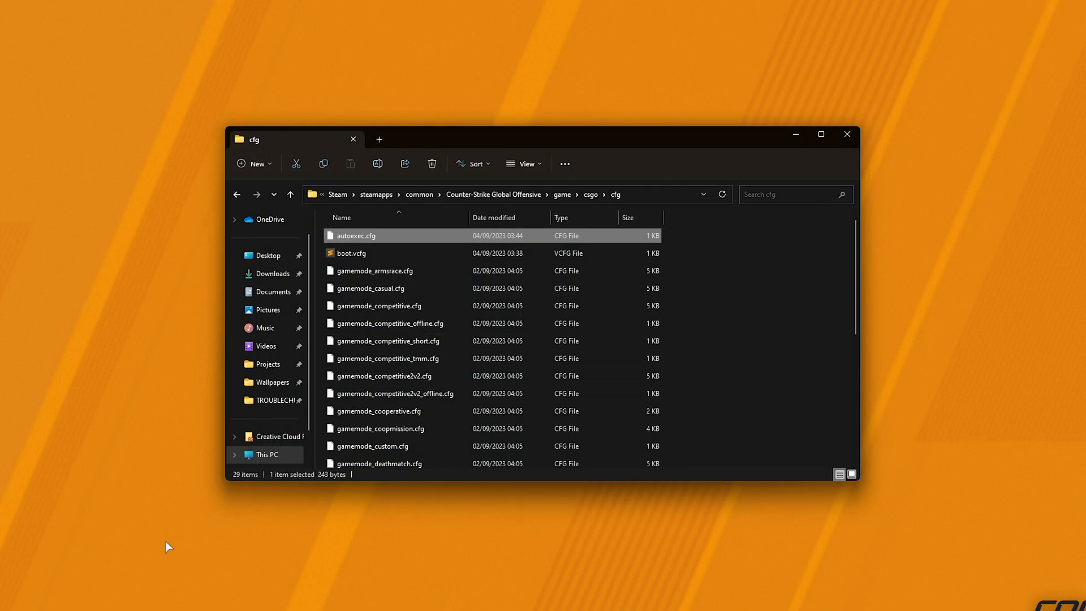
mouse_move(372, 244)
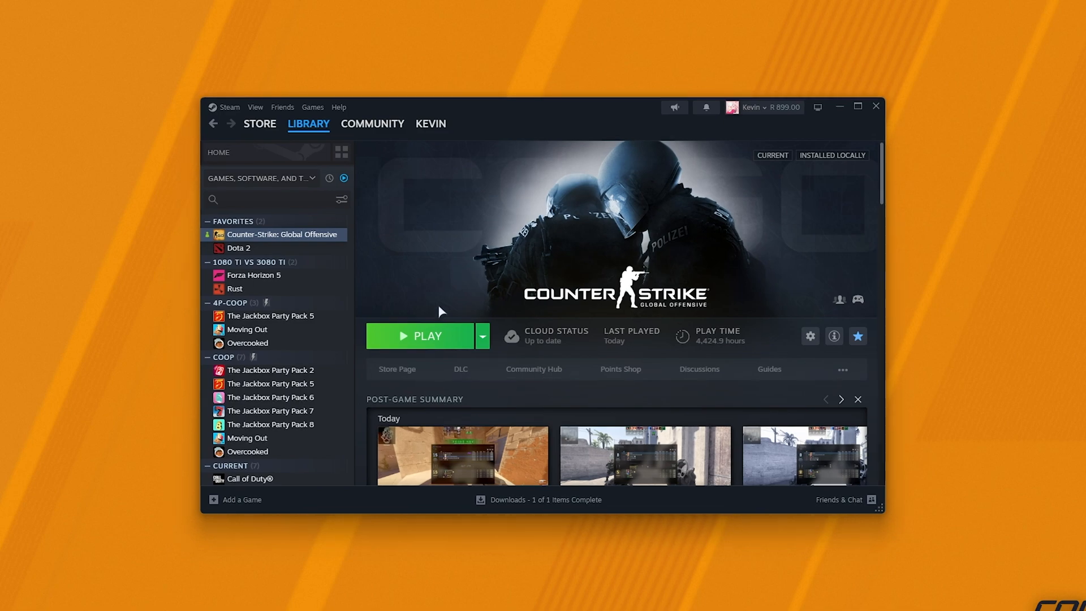
click(427, 336)
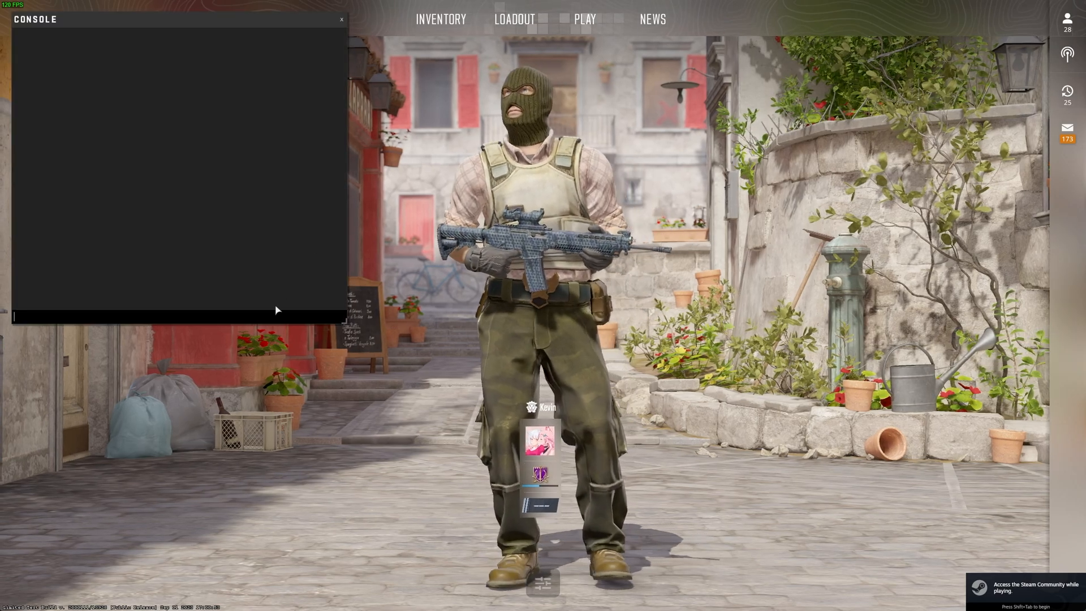
- Run 'exec autoexec' in the game console
text(exec)
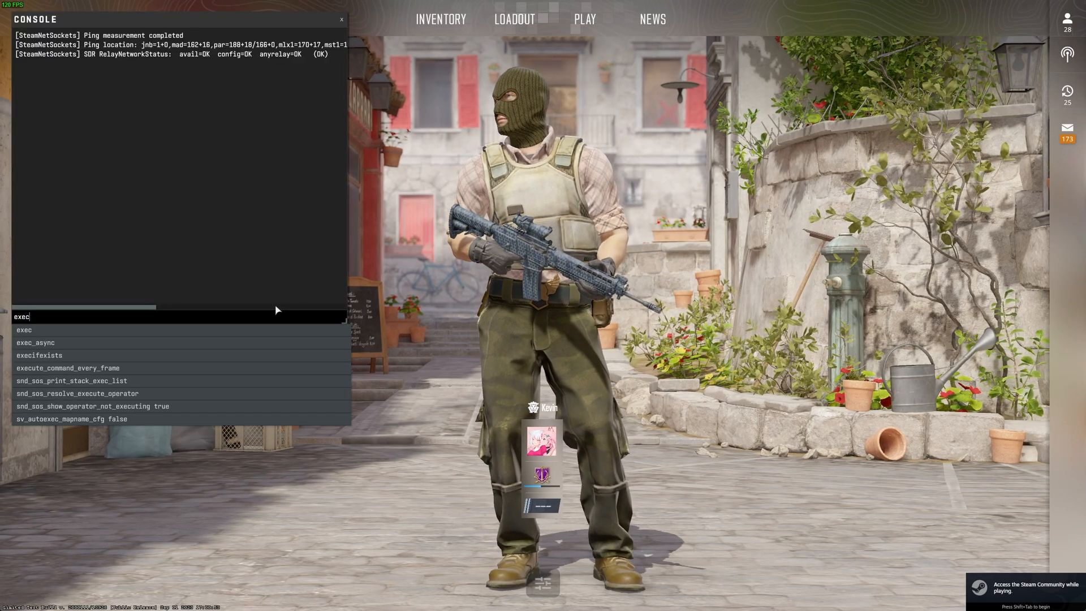
text(aut)
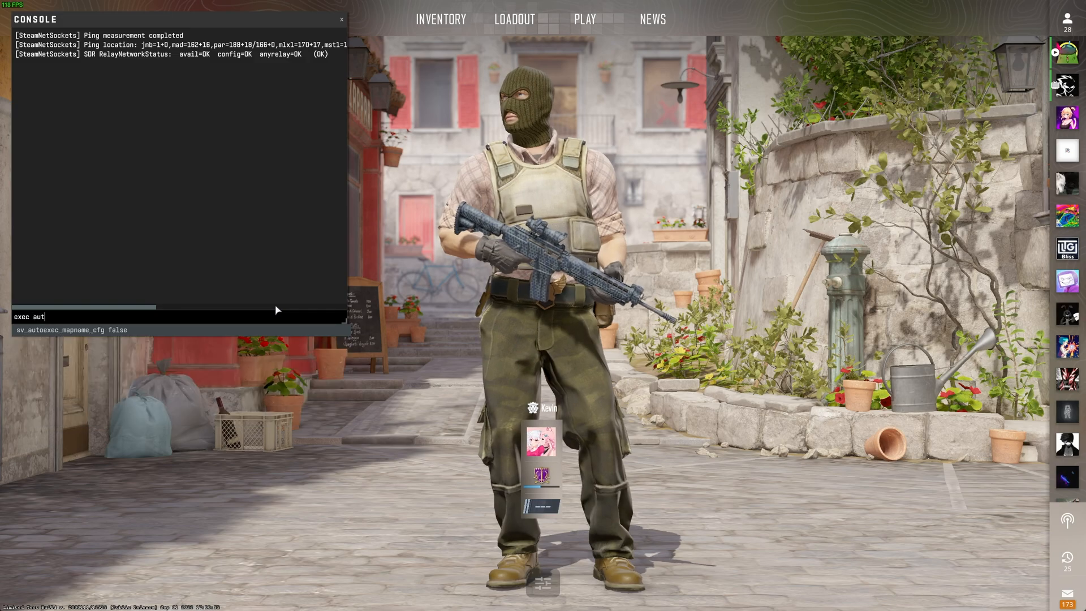
key(Return)
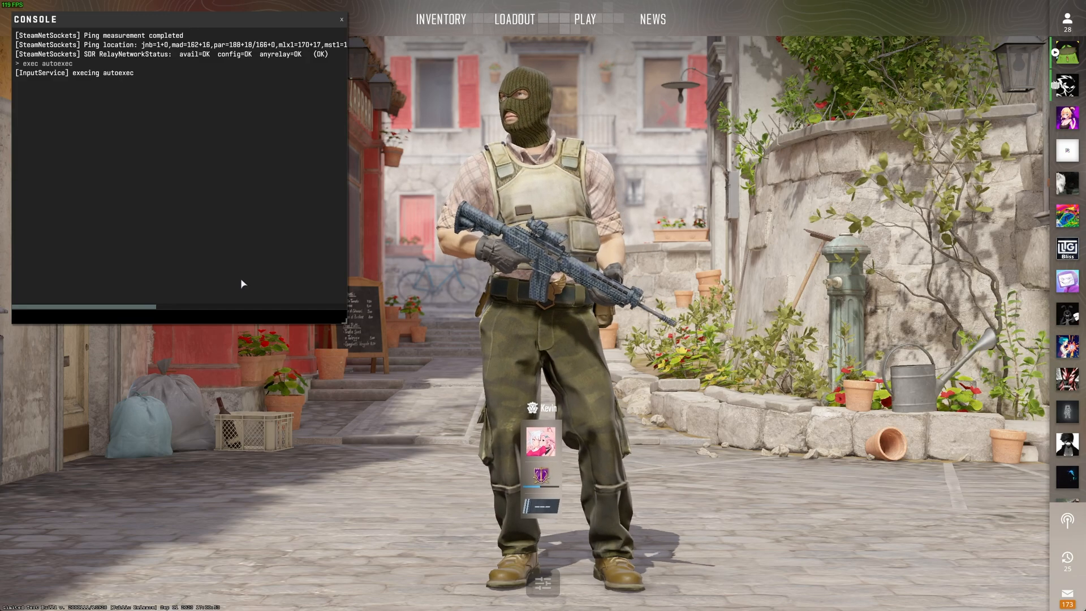
- Close the console and start a casual practice match on Inferno
click(341, 19)
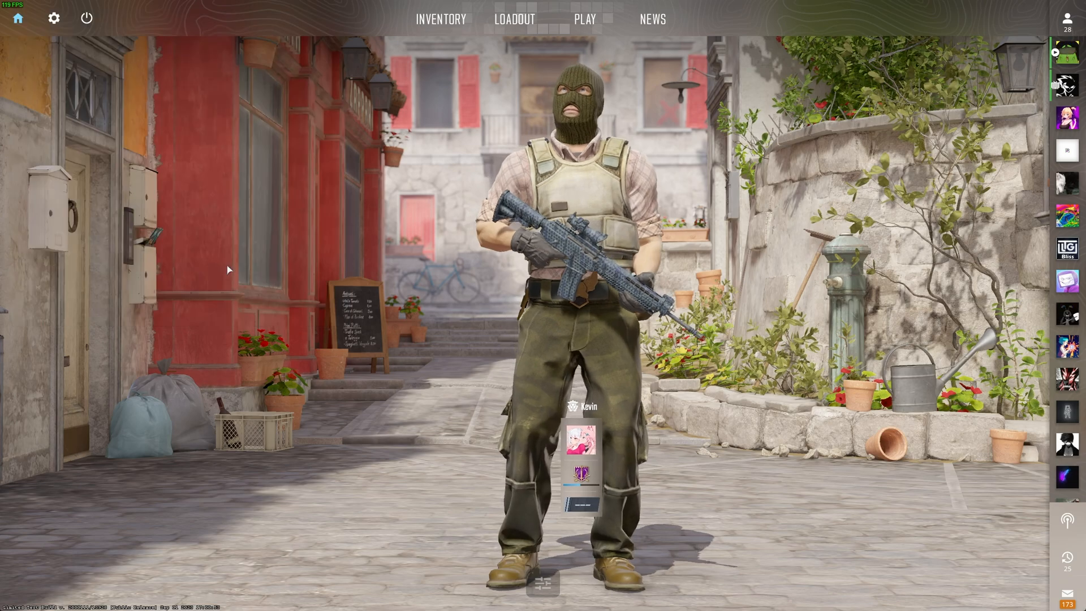
mouse_move(514, 20)
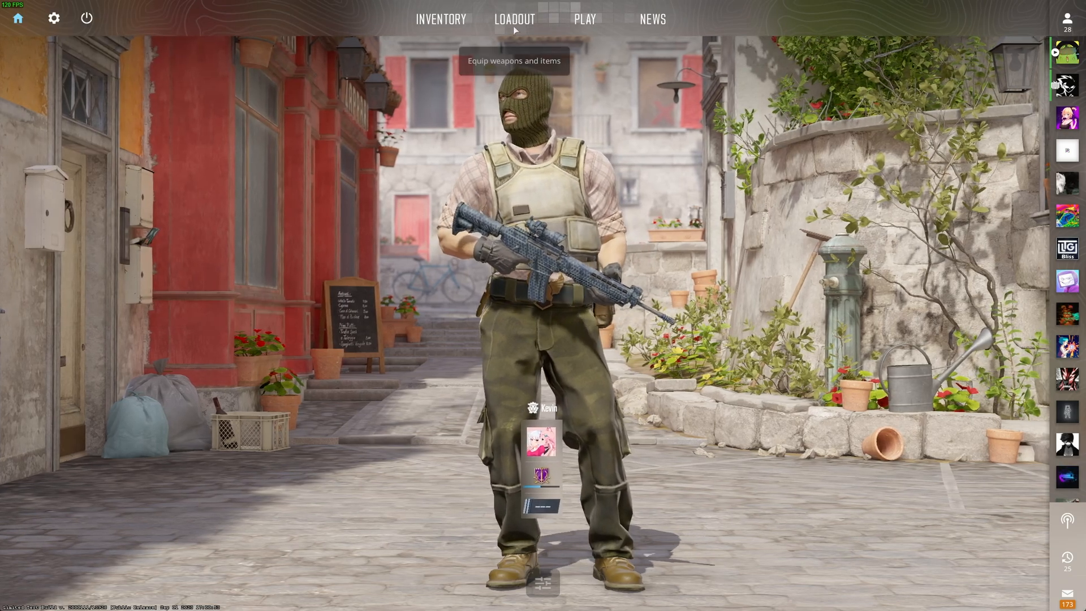
click(584, 19)
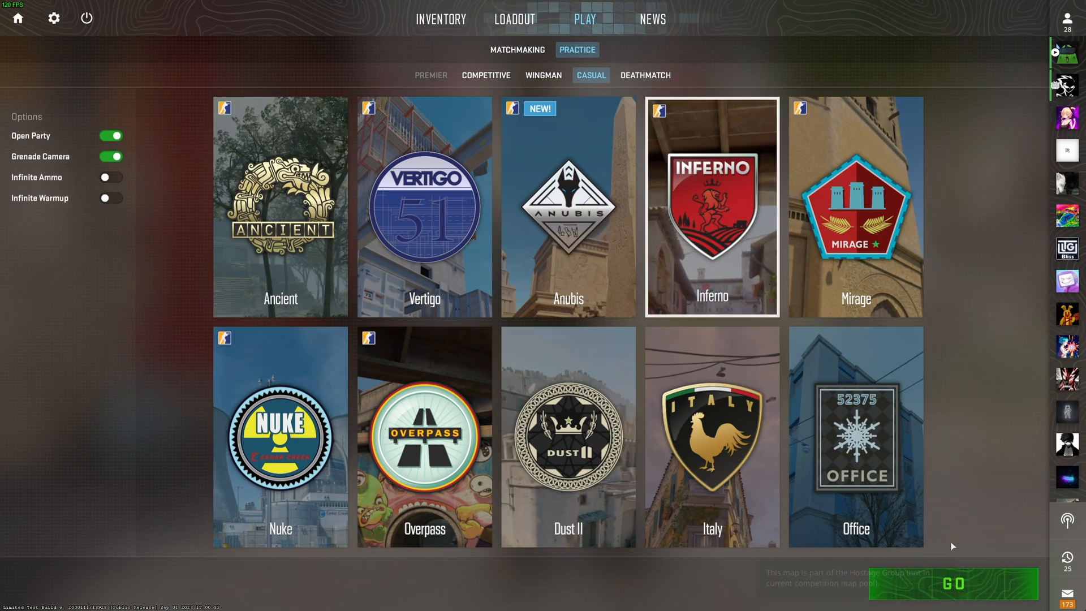
click(953, 583)
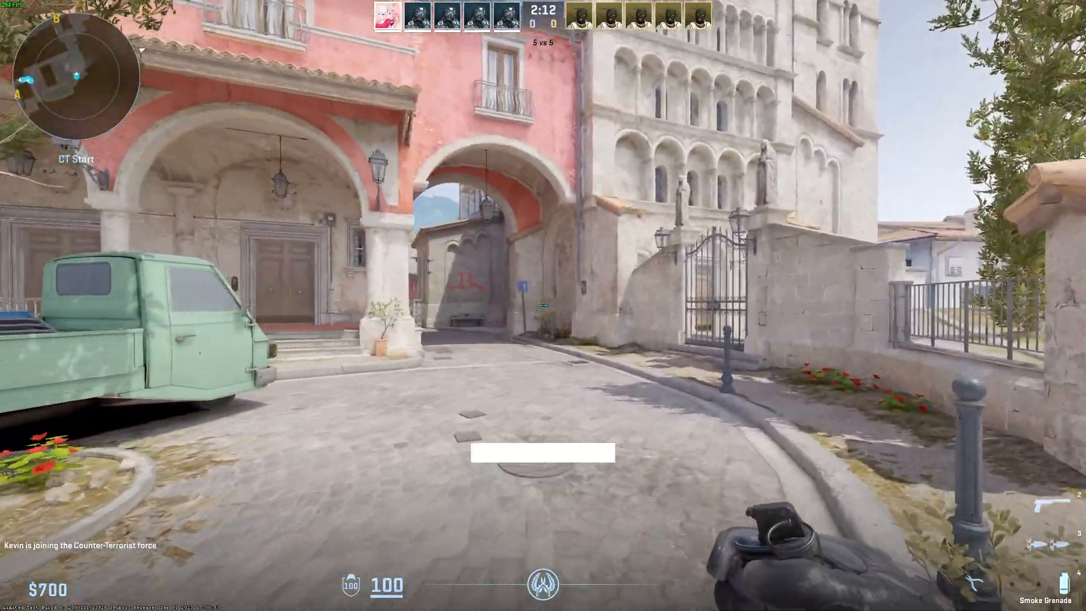
mouse_move(543, 305)
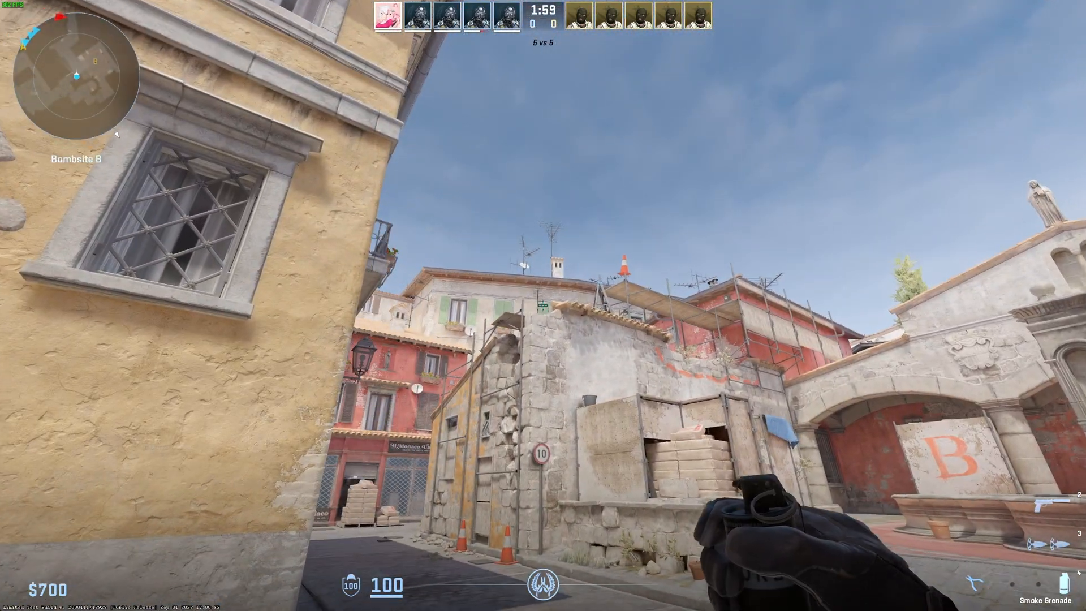
mouse_move(543, 306)
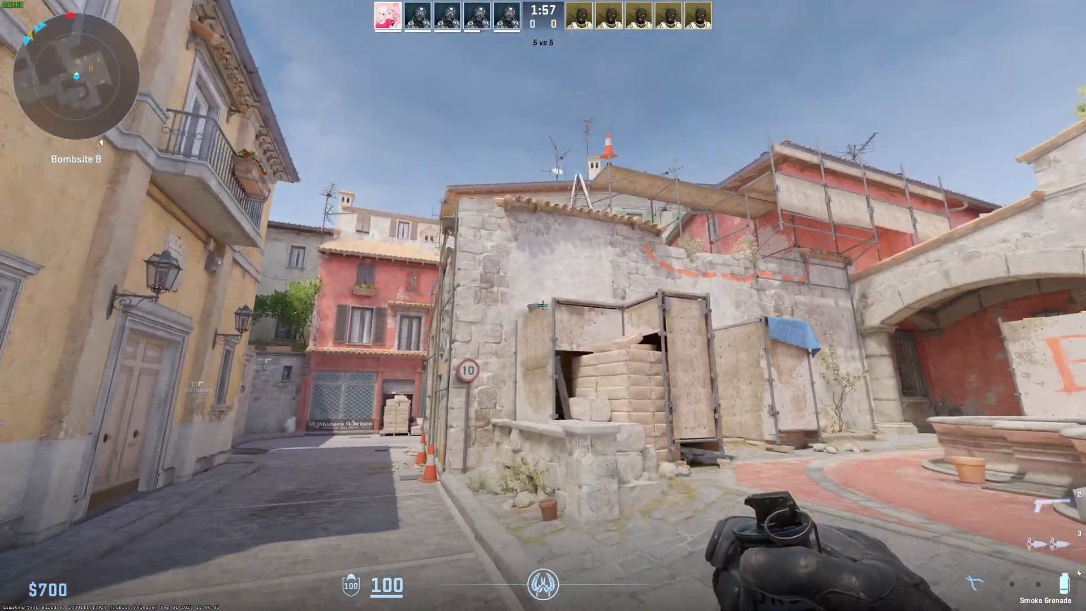